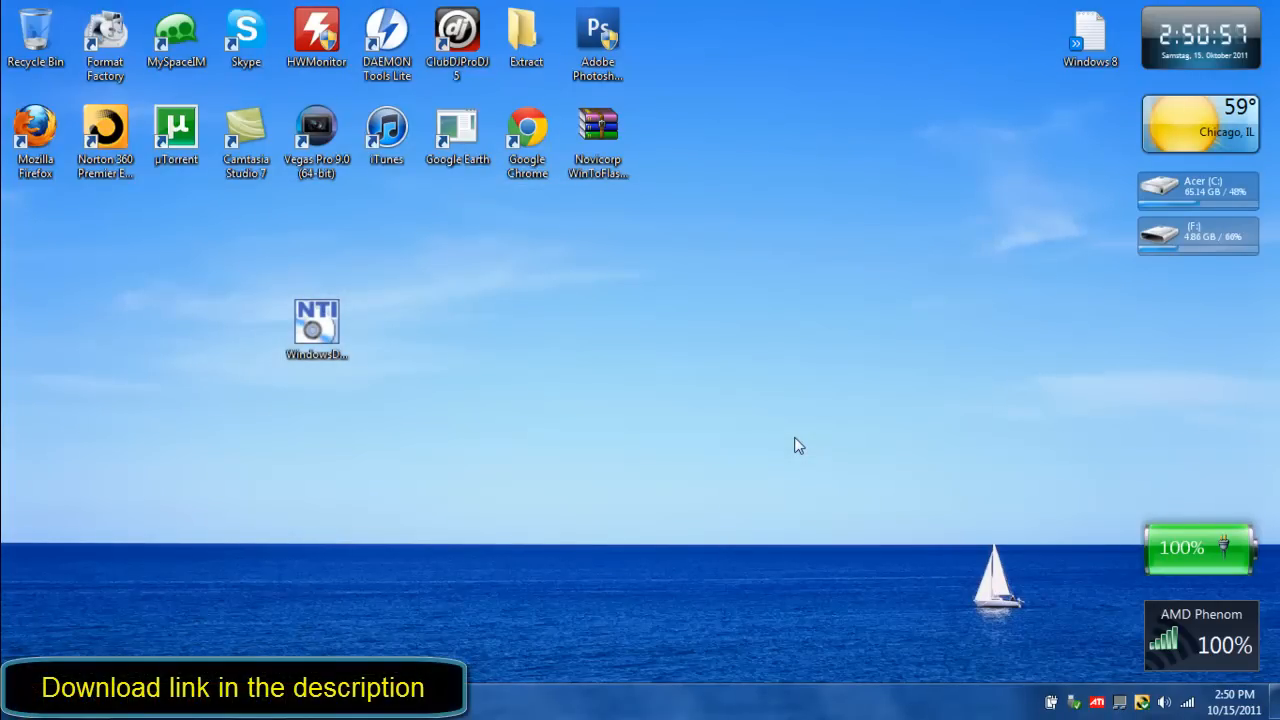
pyautogui.moveTo(79, 588)
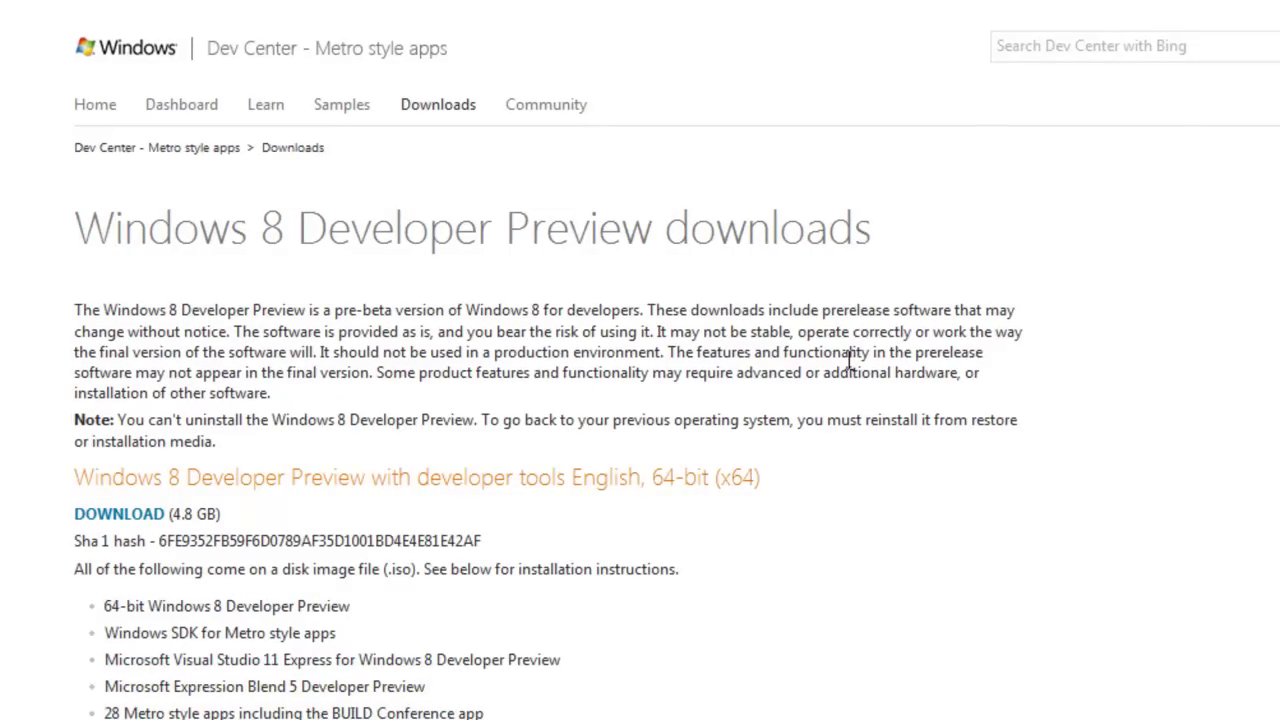
# - Find and highlight the 4.8 GB 64-bit developer tools download, then clear the selection
pyautogui.scroll(-3)
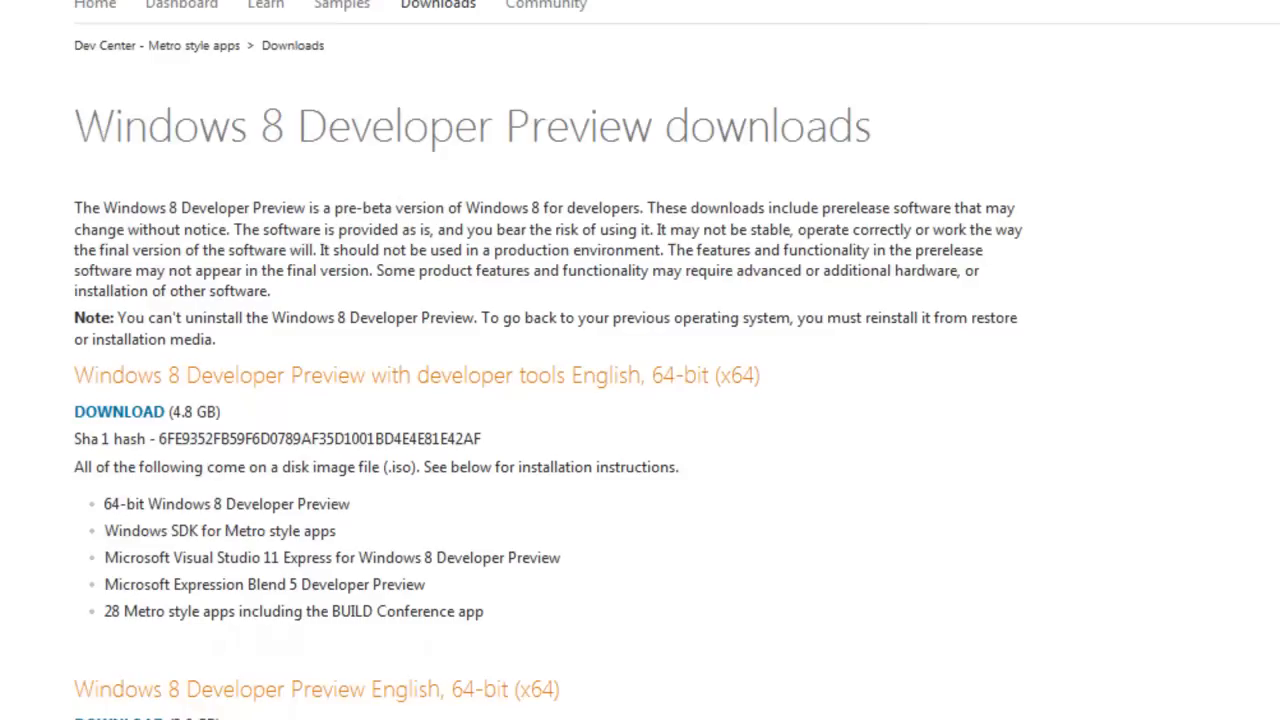
pyautogui.scroll(-3)
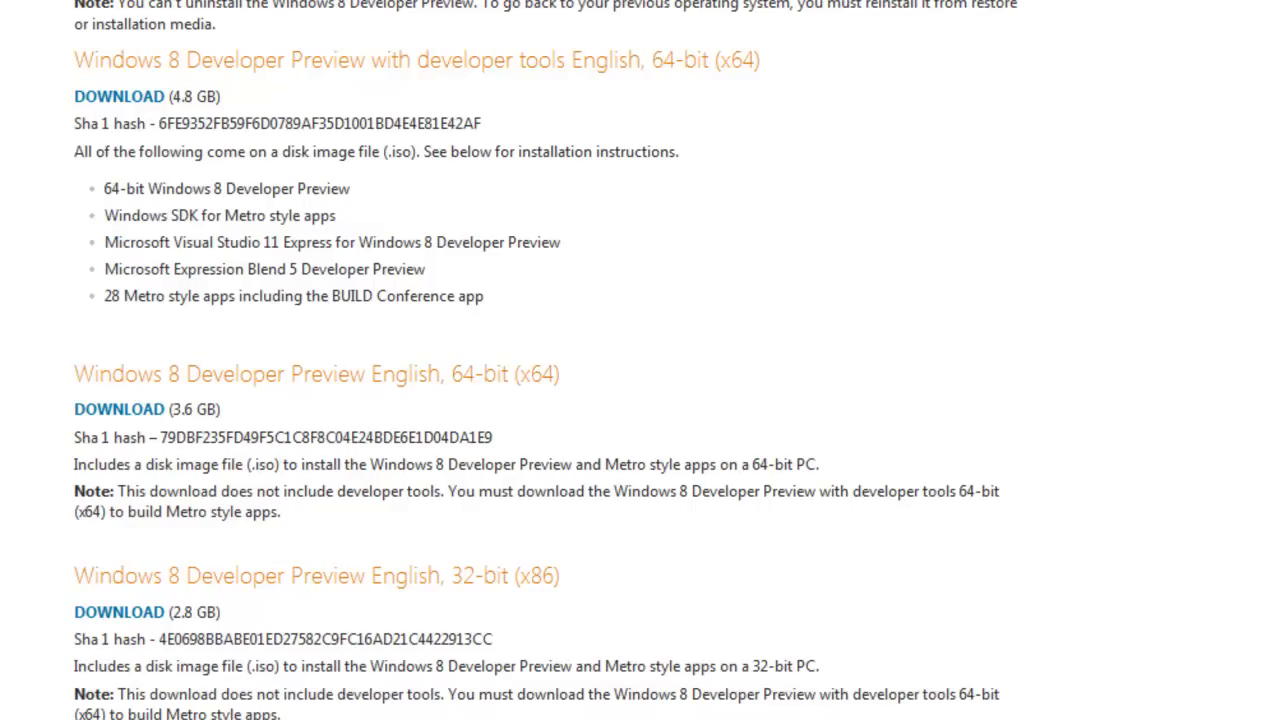
pyautogui.moveTo(1059, 640)
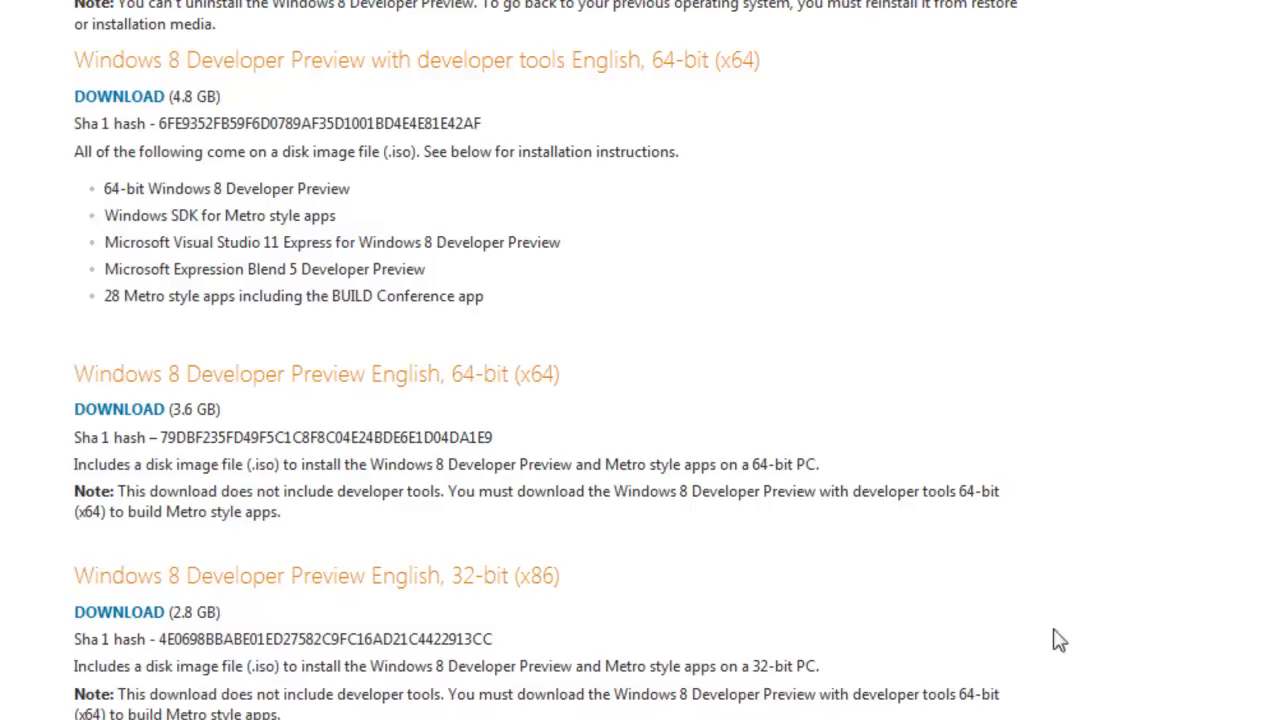
pyautogui.moveTo(478, 384)
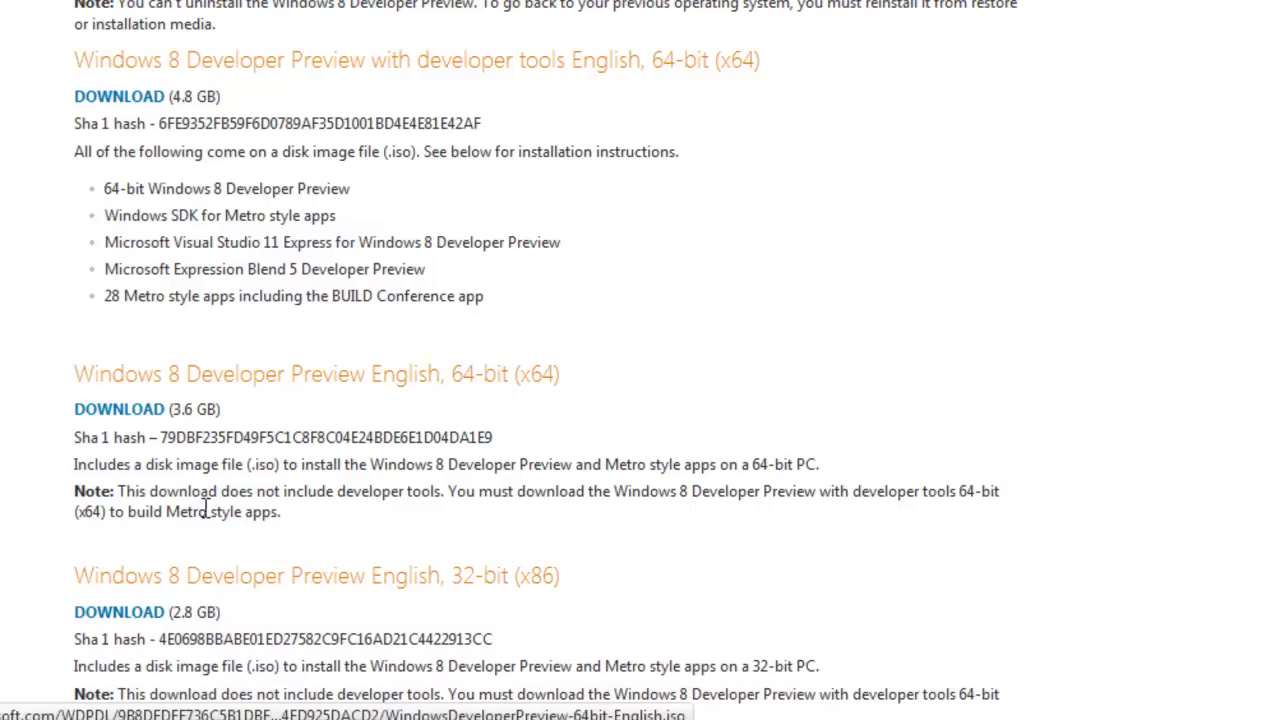
pyautogui.moveTo(190, 587)
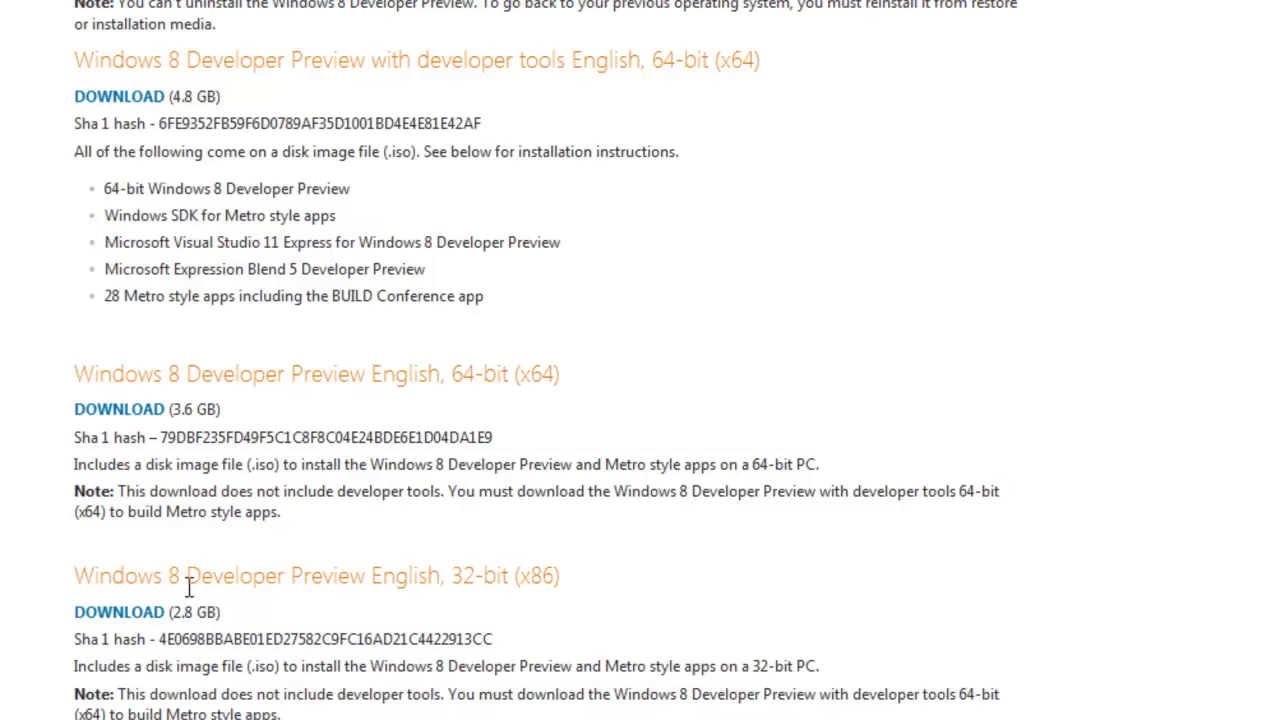
pyautogui.moveTo(338, 62)
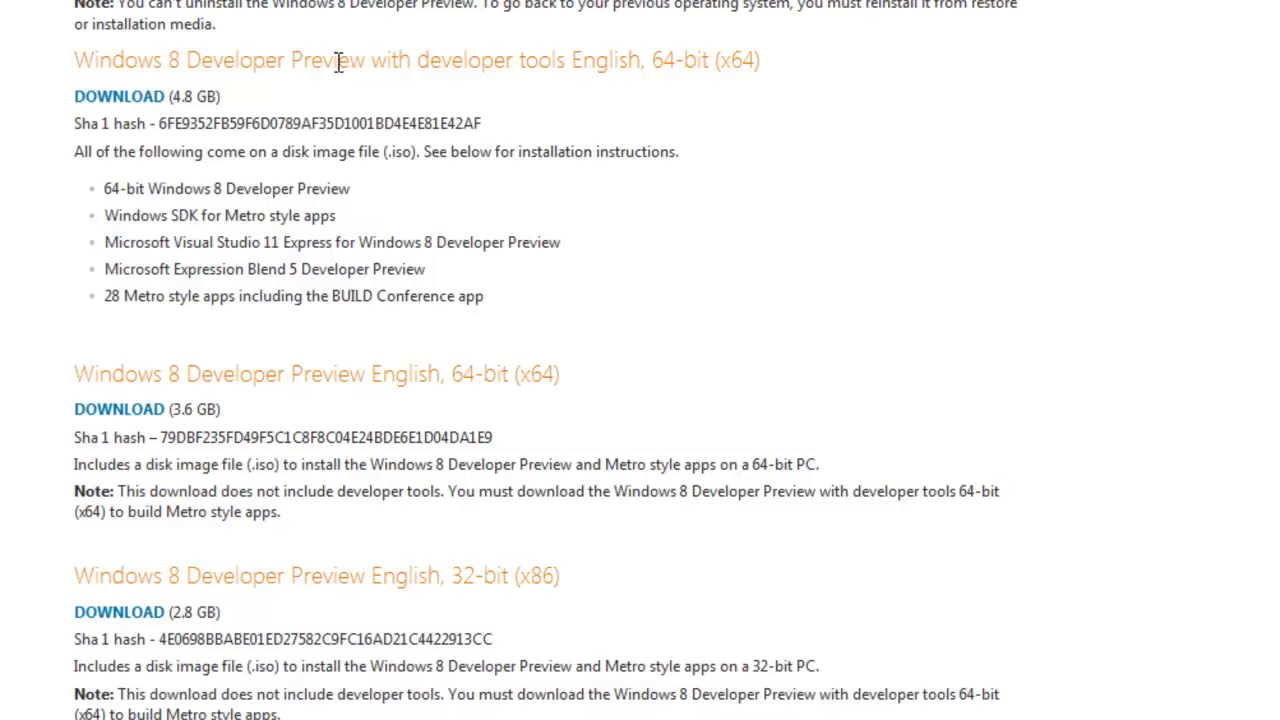
pyautogui.moveTo(645, 88)
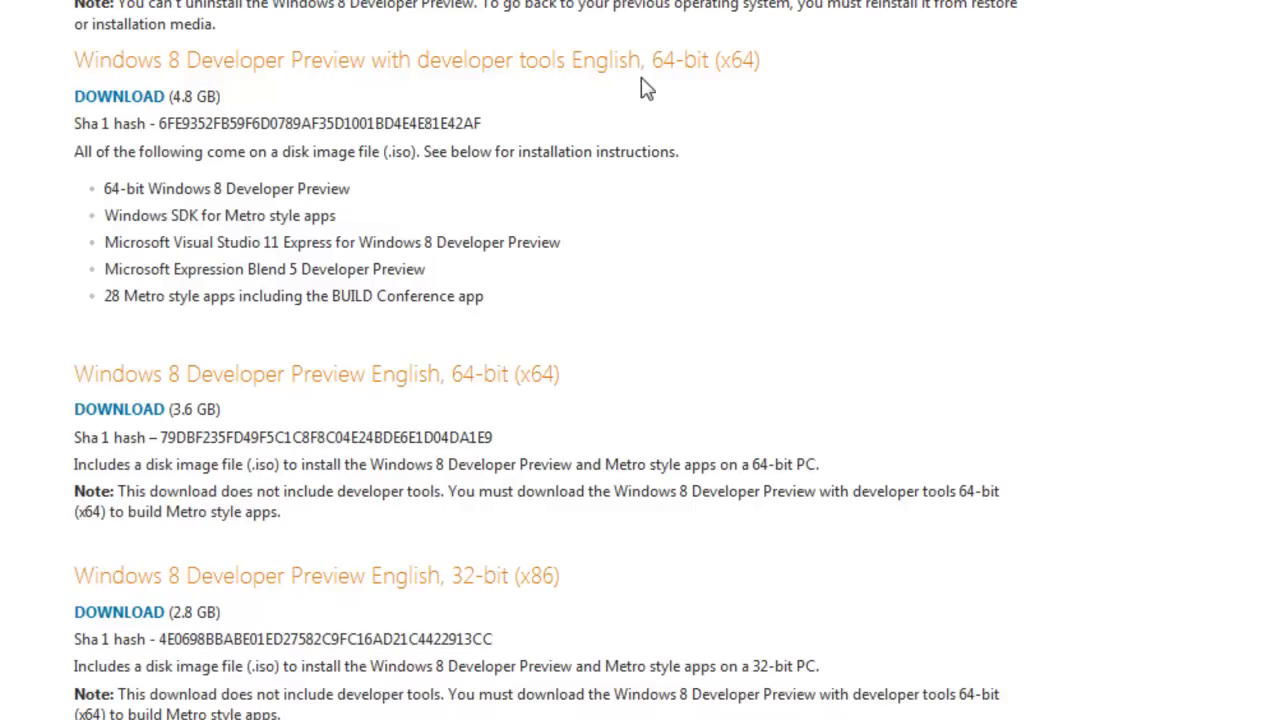
pyautogui.moveTo(205, 120)
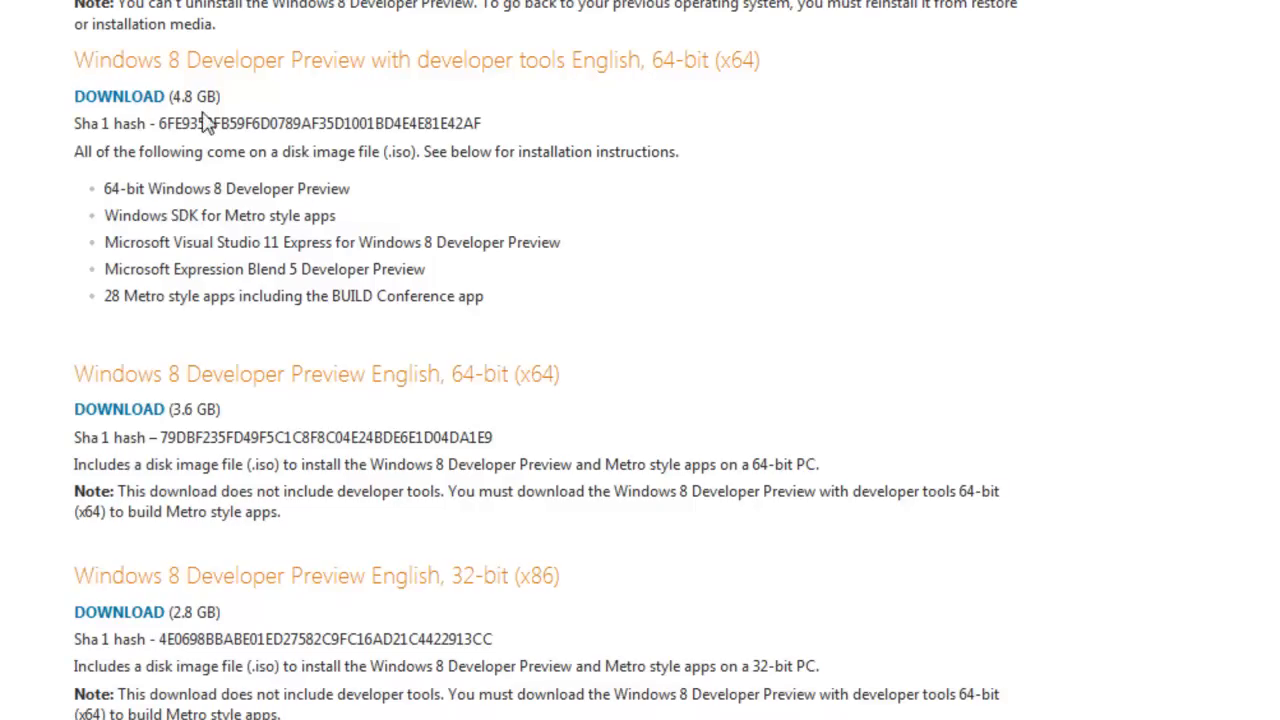
pyautogui.moveTo(217, 122)
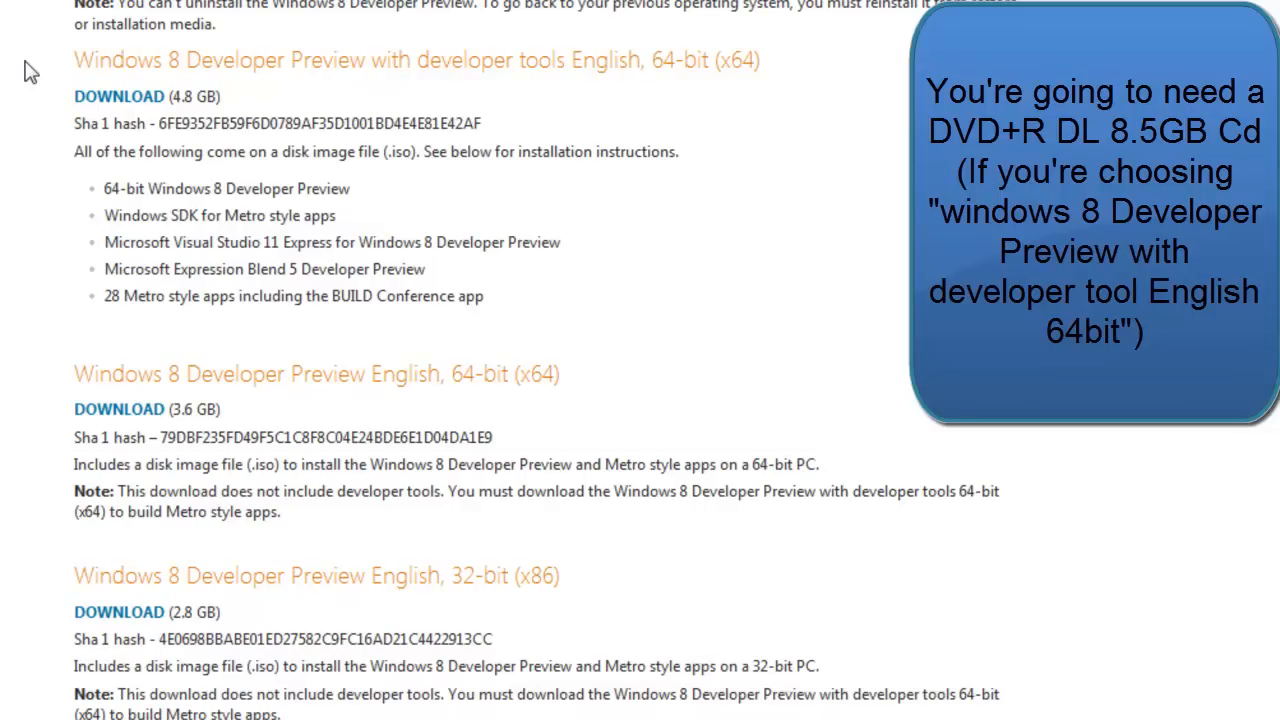
pyautogui.click(1095, 225)
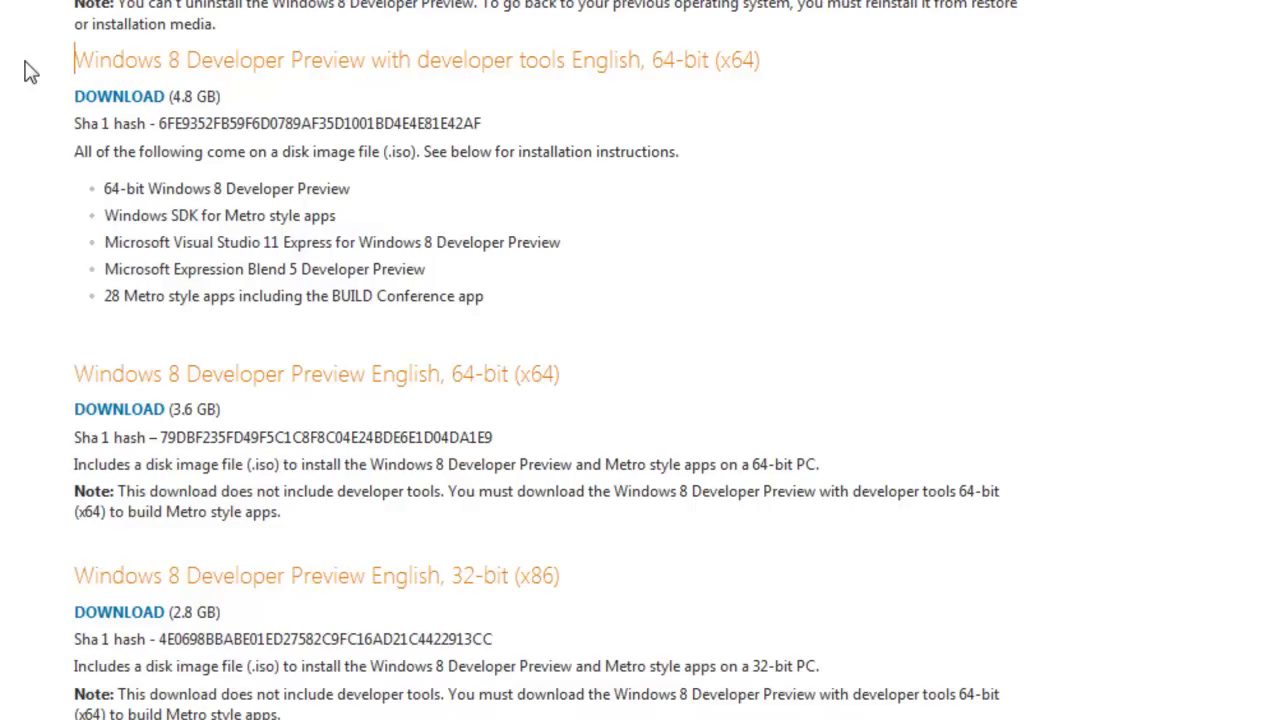
pyautogui.doubleClick(119, 96)
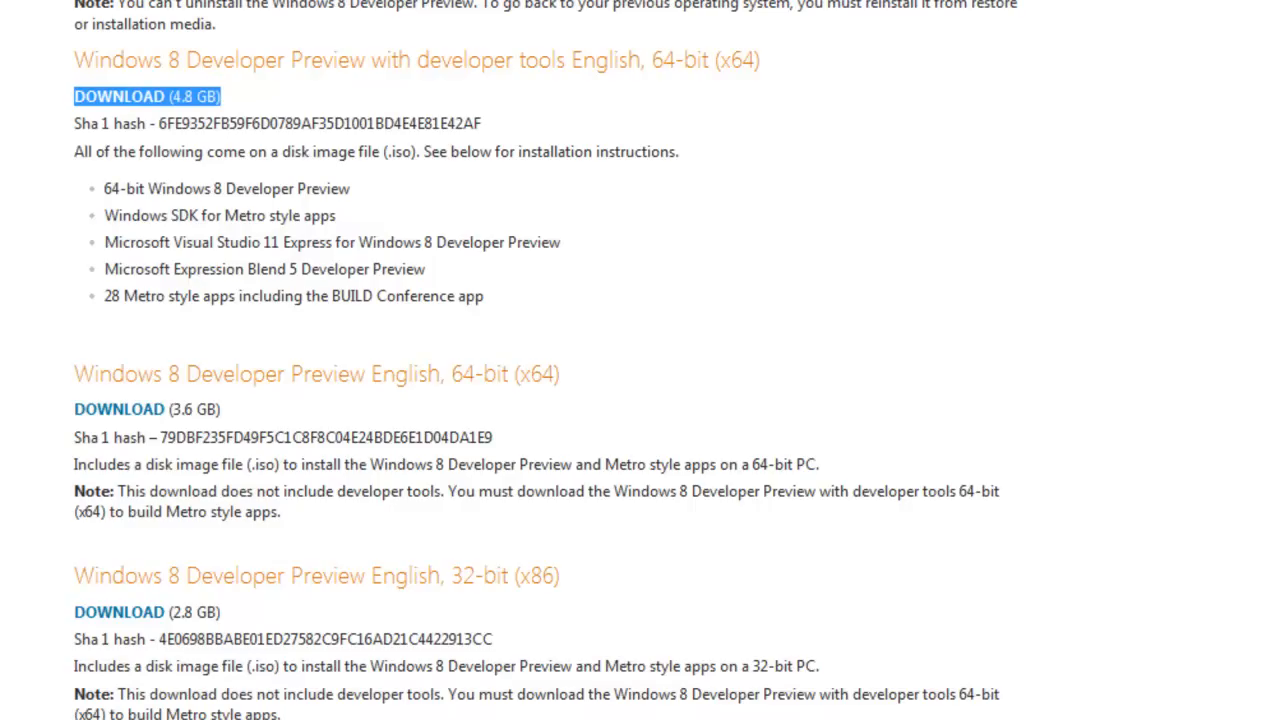
pyautogui.click(119, 409)
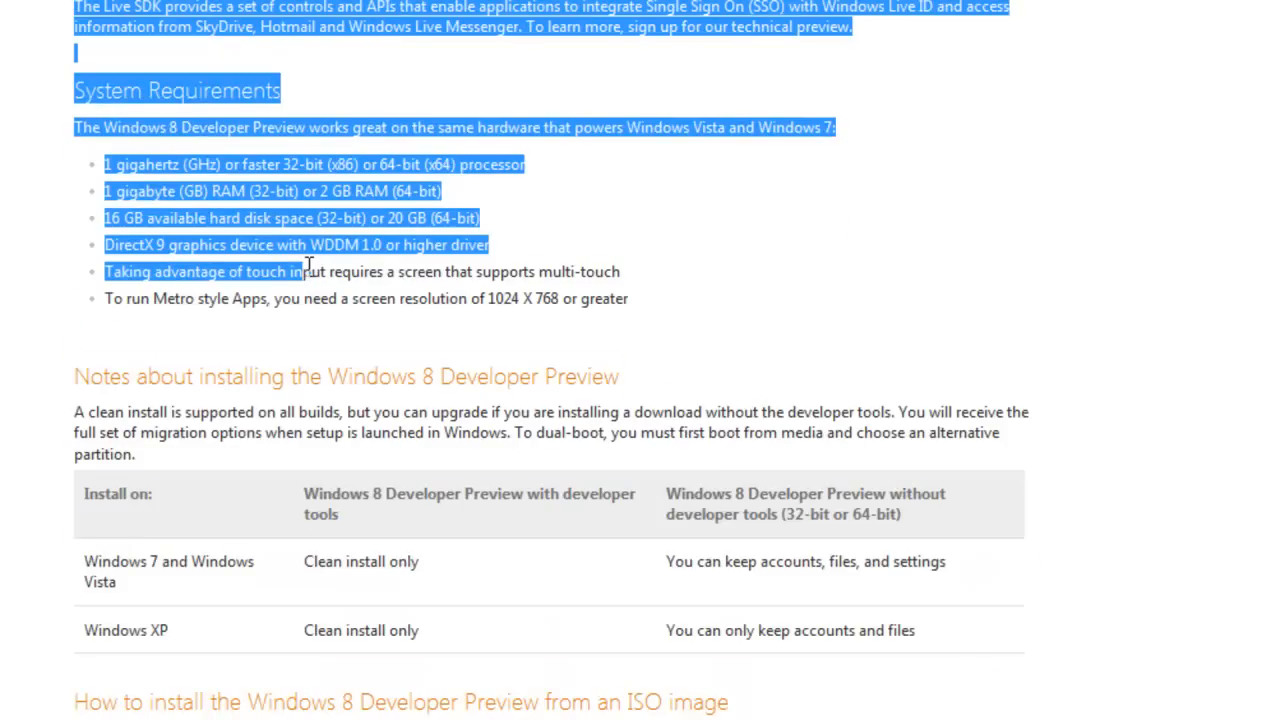
pyautogui.click(308, 271)
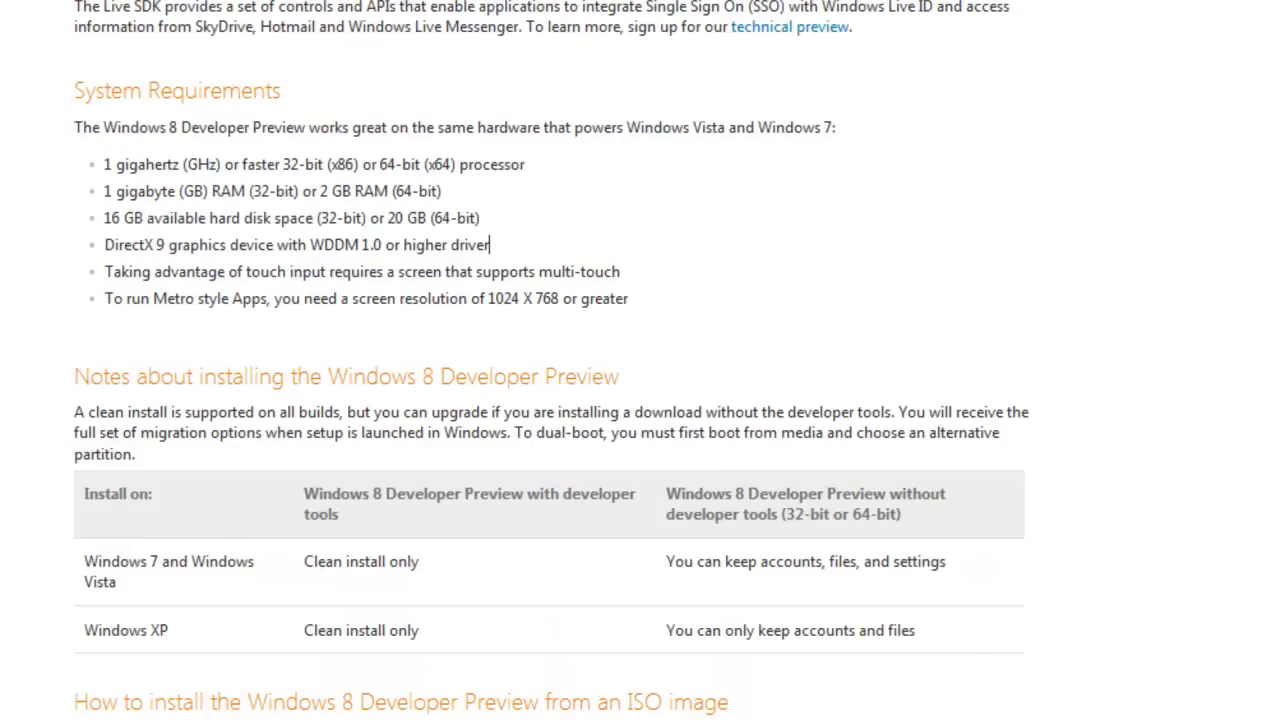
pyautogui.scroll(3)
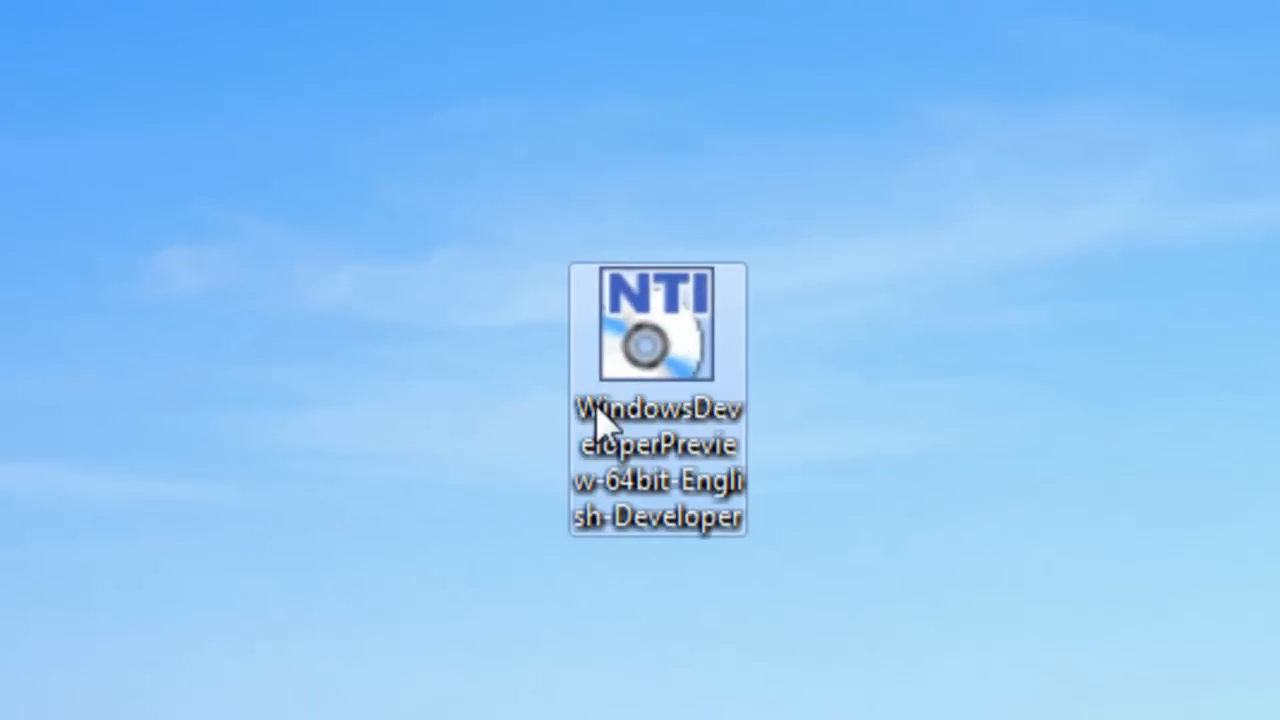
pyautogui.moveTo(600, 420)
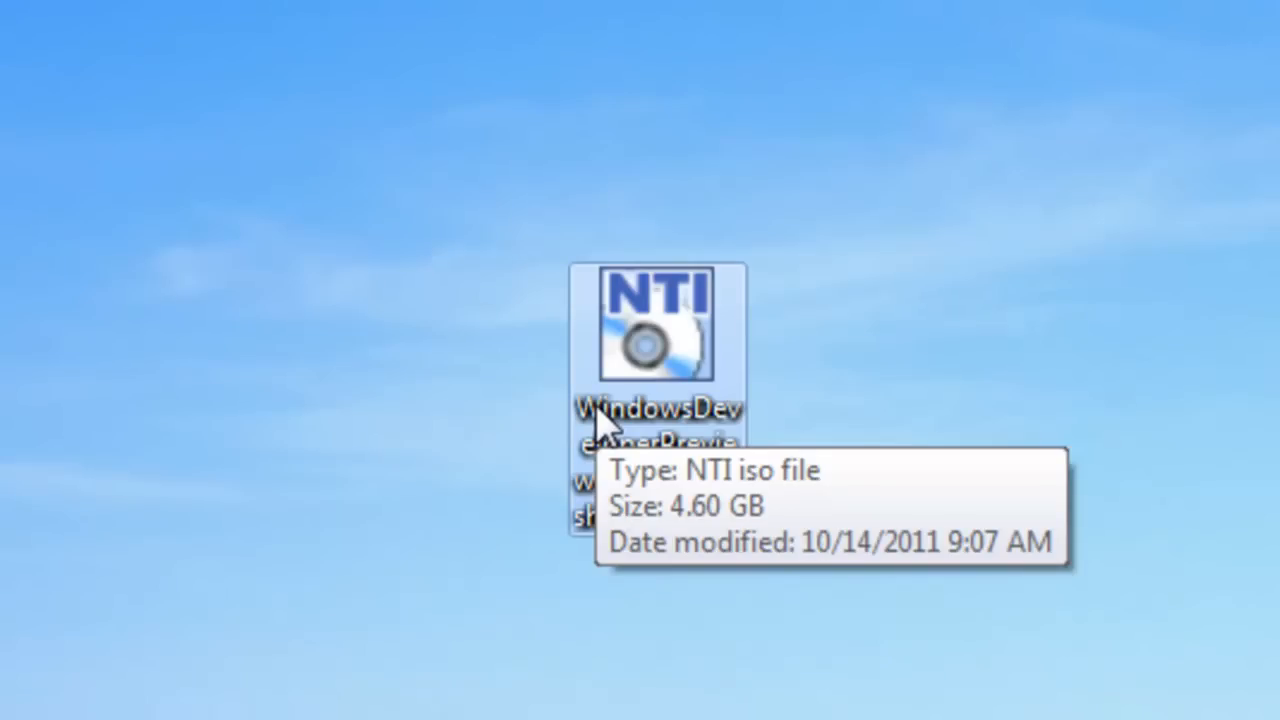
pyautogui.moveTo(375, 420)
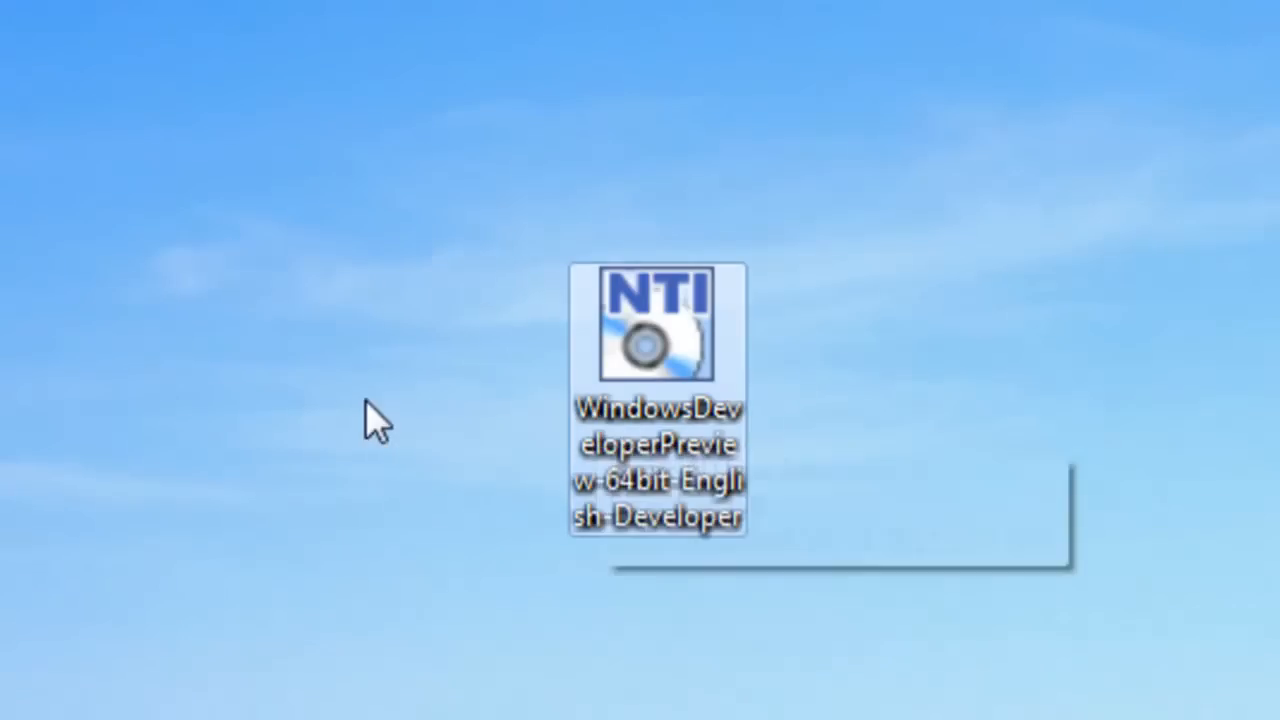